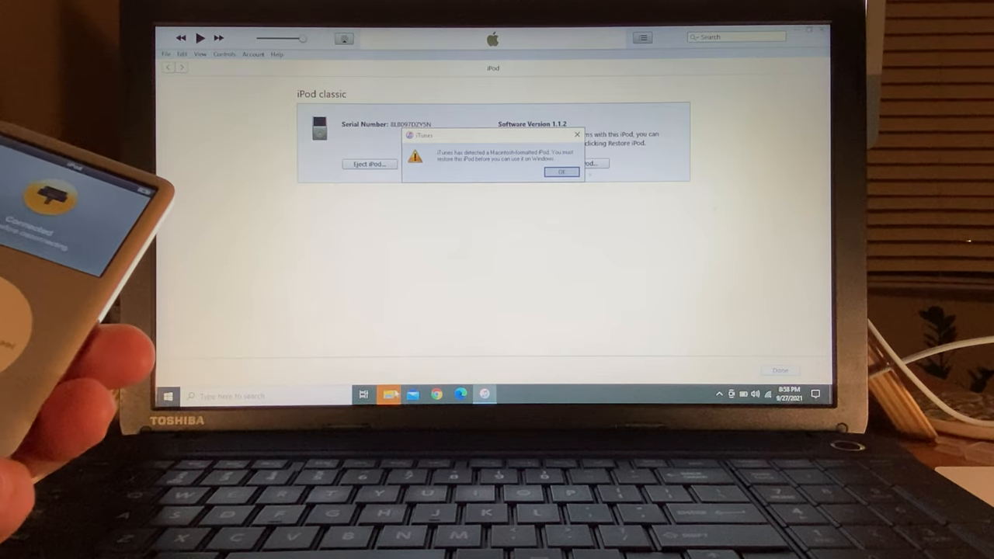
mouse_move(388, 395)
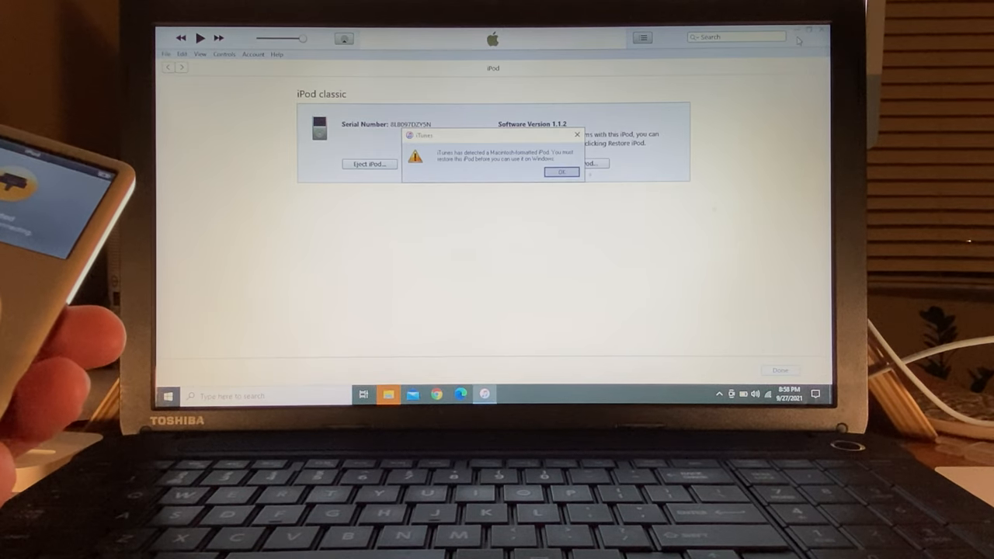
- Close iTunes after the warning that the iPod is Mac-formatted
left_click(561, 172)
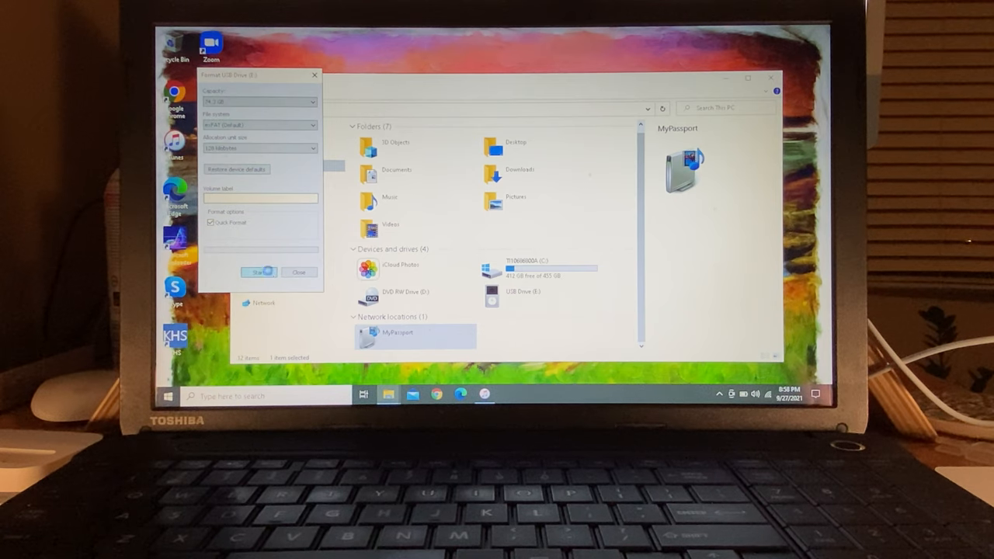
- Format USB Drive (E:) as exFAT, confirm the erase, and close the Format dialog
left_click(259, 272)
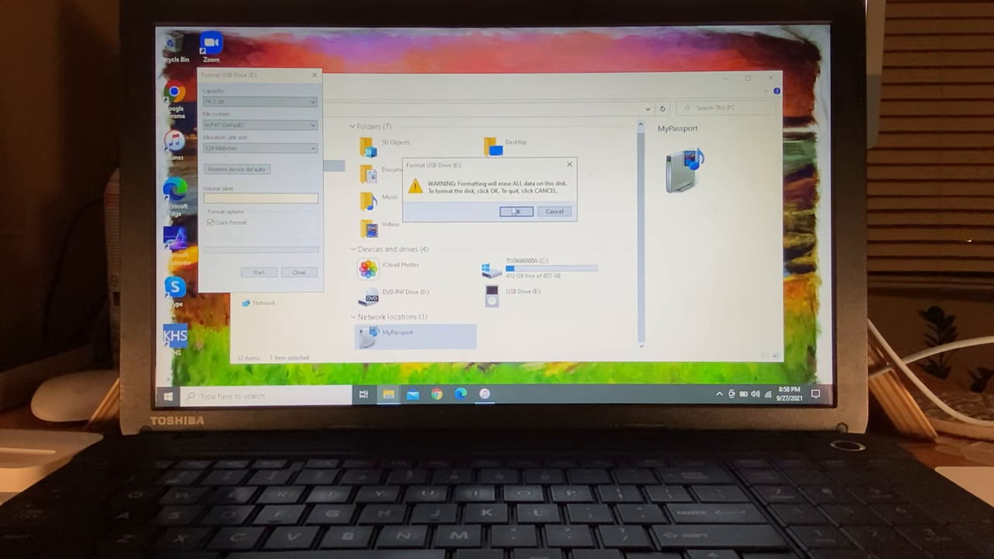
left_click(516, 211)
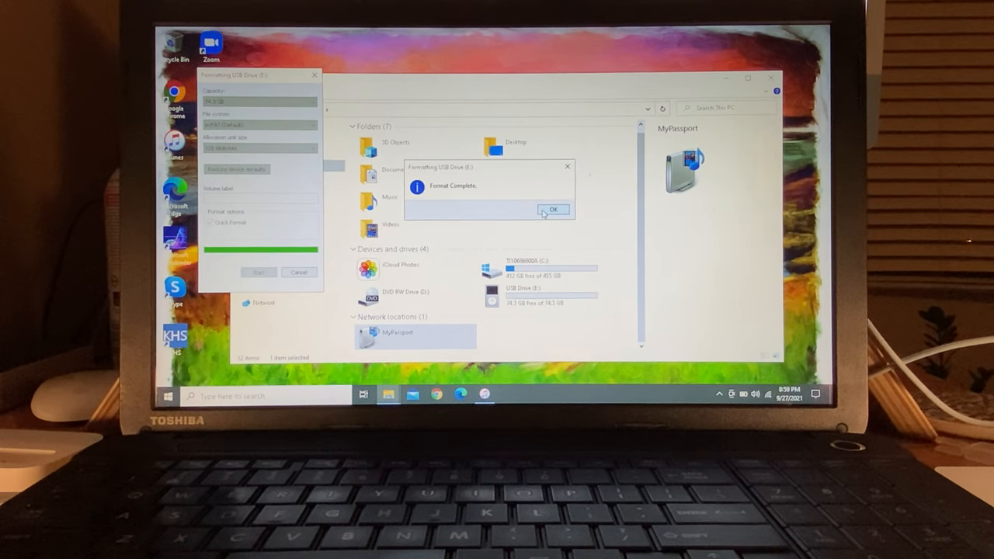
left_click(552, 210)
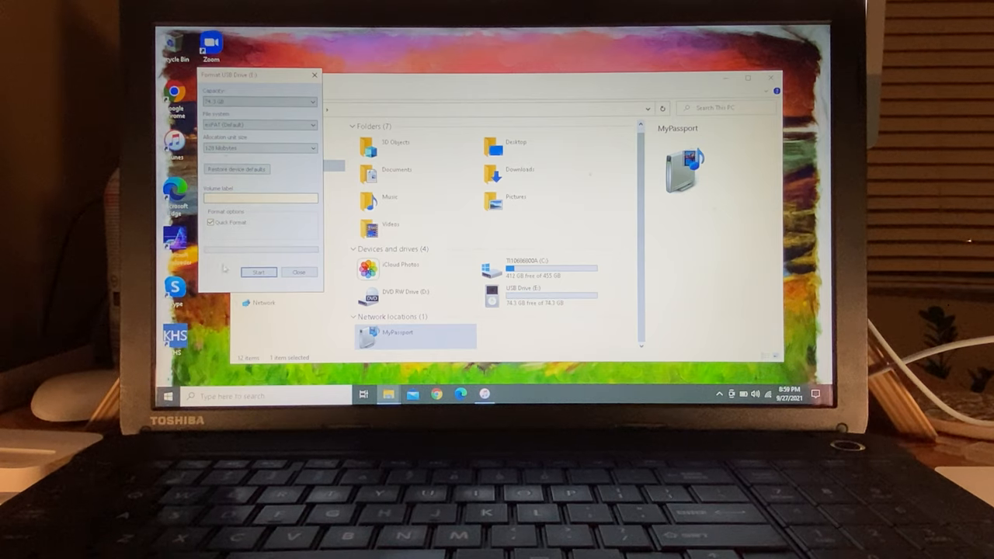
left_click(299, 272)
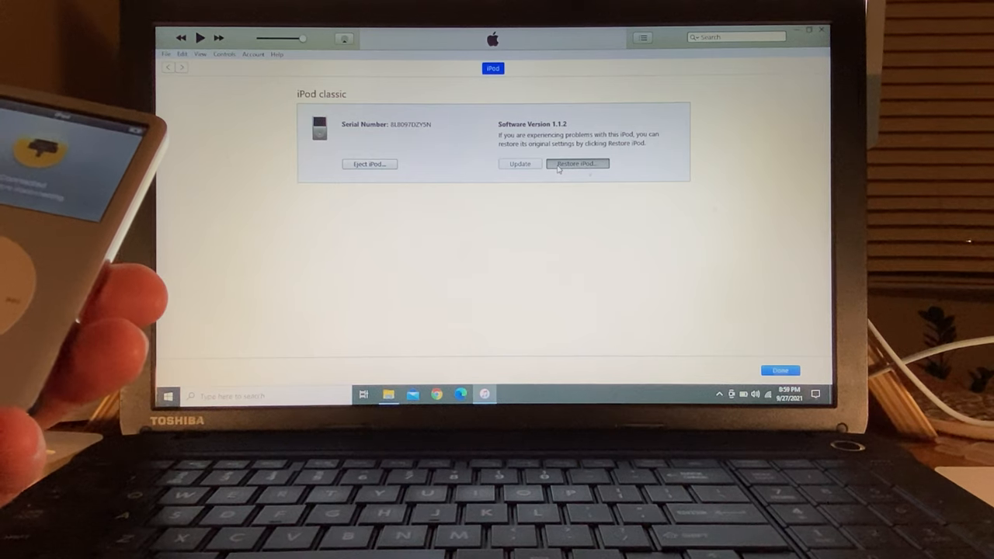
- Run Restore iPod on the iPod classic summary page and confirm the restore
left_click(578, 163)
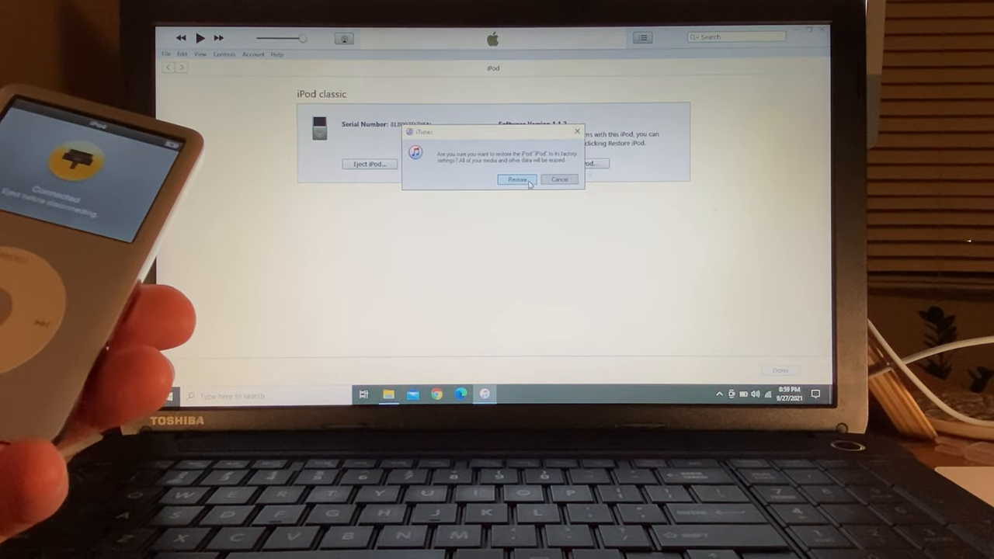
left_click(559, 180)
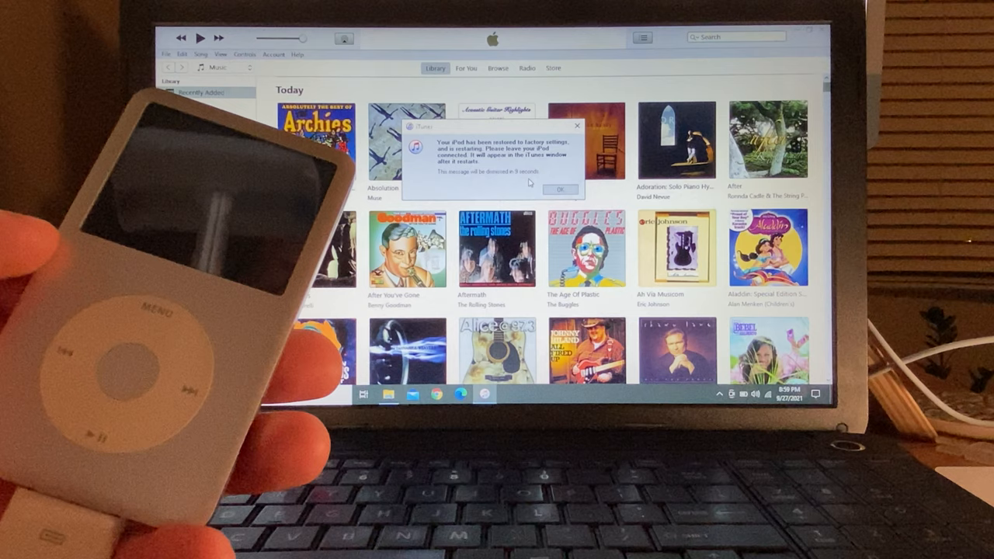
- Acknowledge the 'restored to factory settings' message and let the iPod reconnect
left_click(559, 190)
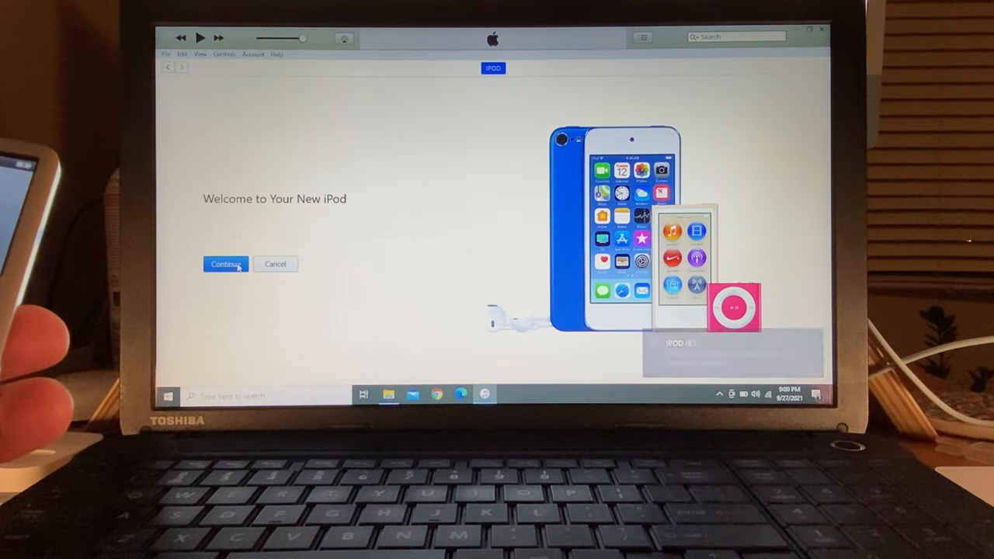
- Complete the new iPod welcome and Sync with iTunes setup, then view Music settings
left_click(226, 264)
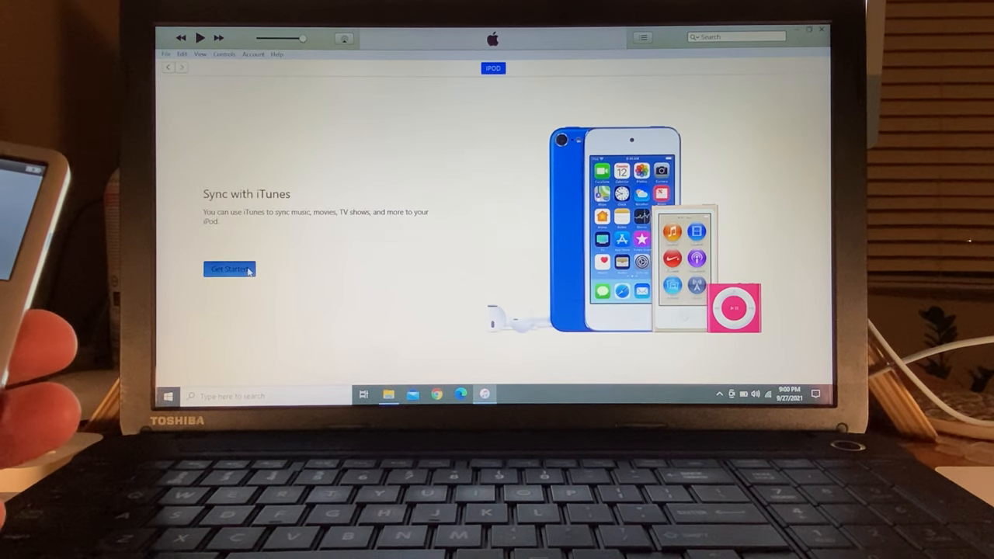
left_click(227, 269)
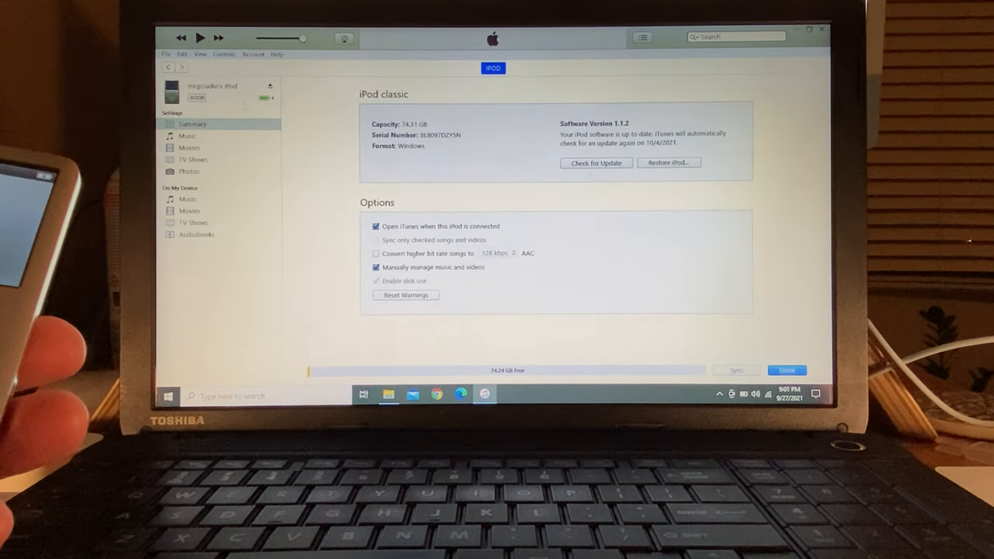
left_click(187, 135)
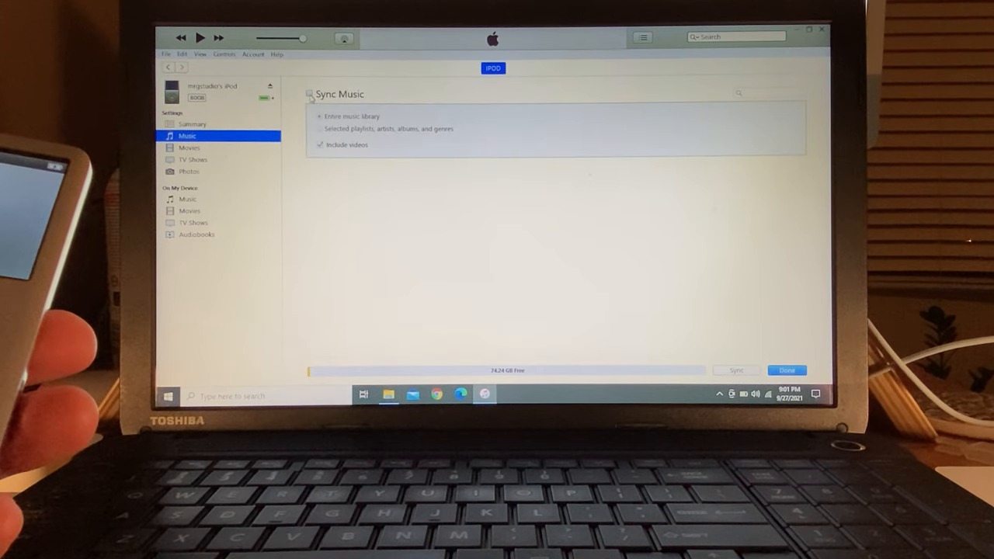
- Enable Sync Music for selected playlists, artists, albums and genres, ticking artist A-Ha
left_click(310, 94)
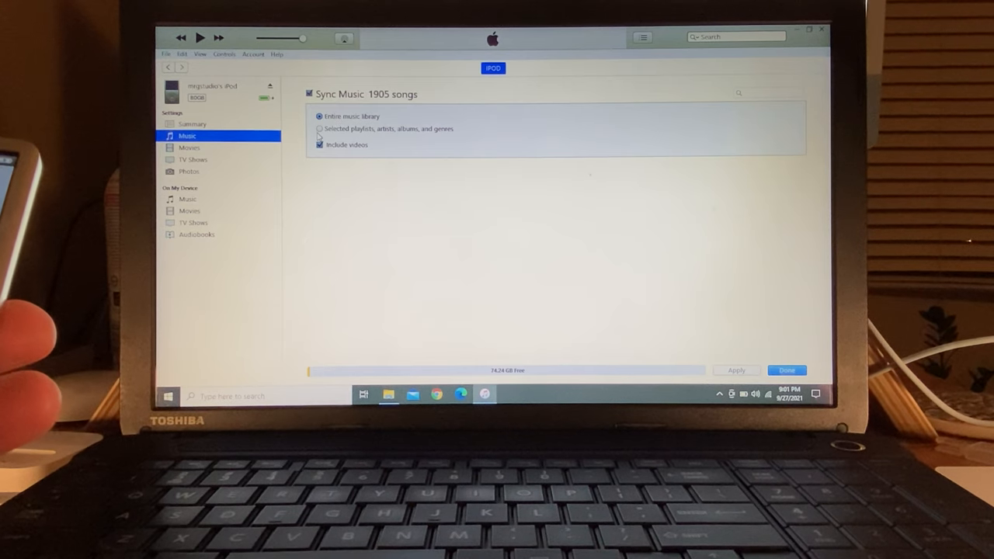
left_click(319, 129)
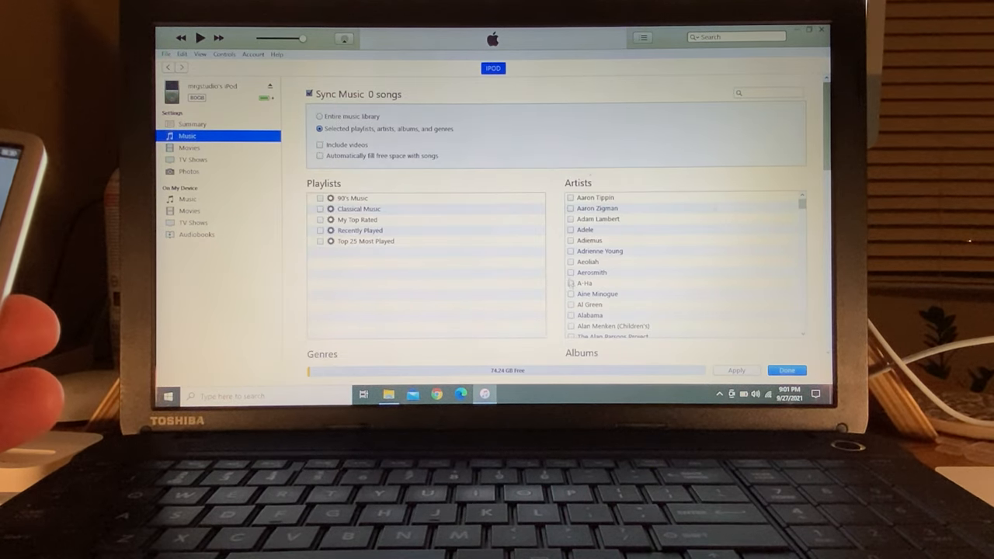
left_click(571, 283)
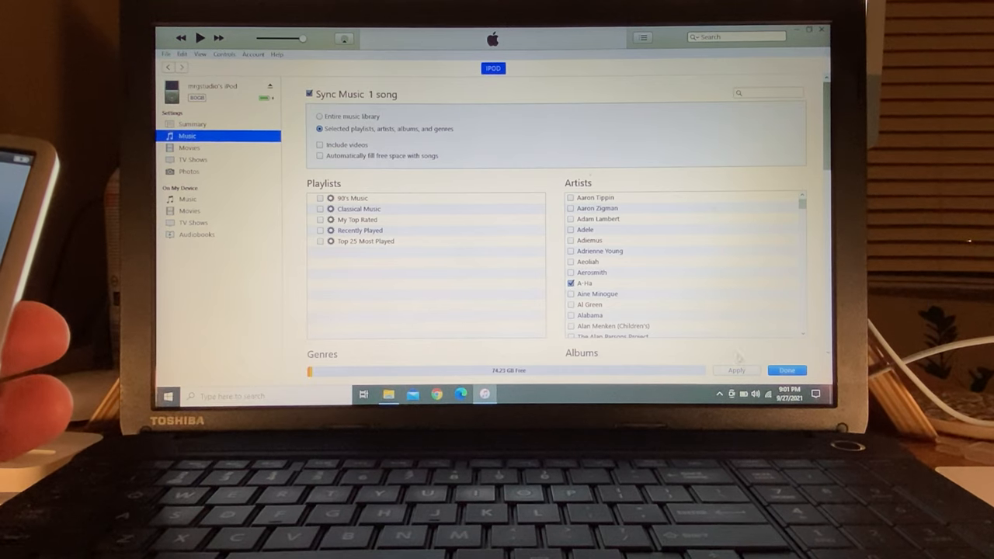